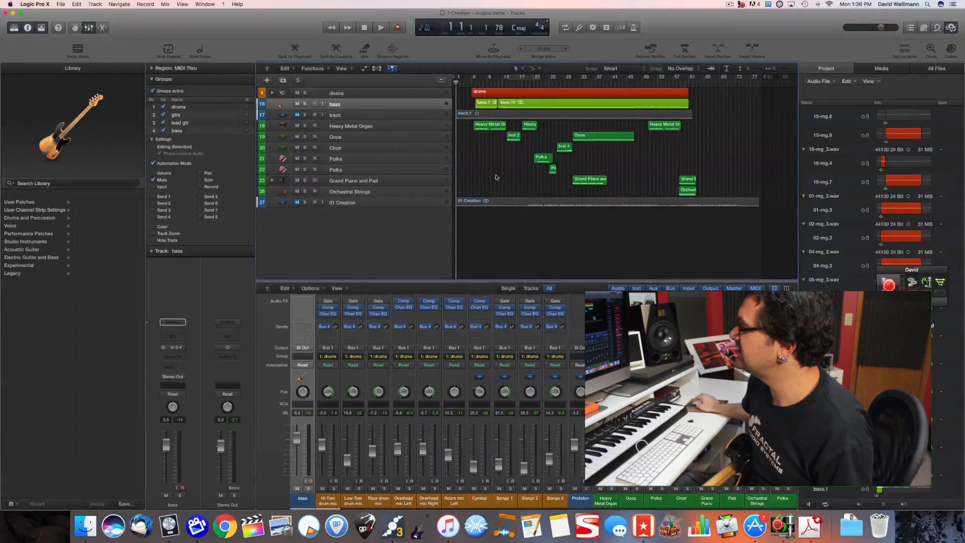
Step: Enlarge the track rows on the drums track, scroll down and select the reference audio track for playback
left_click(336, 92)
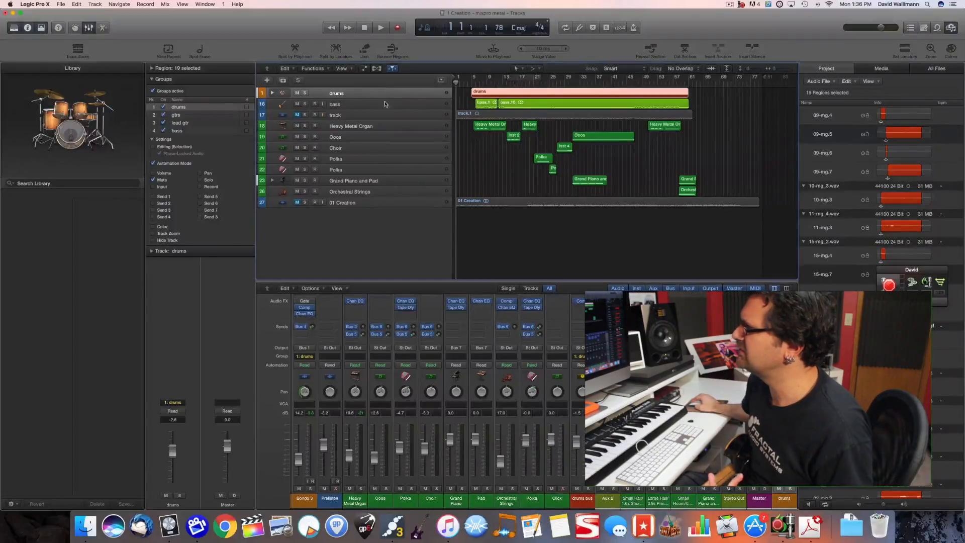
left_click(335, 104)
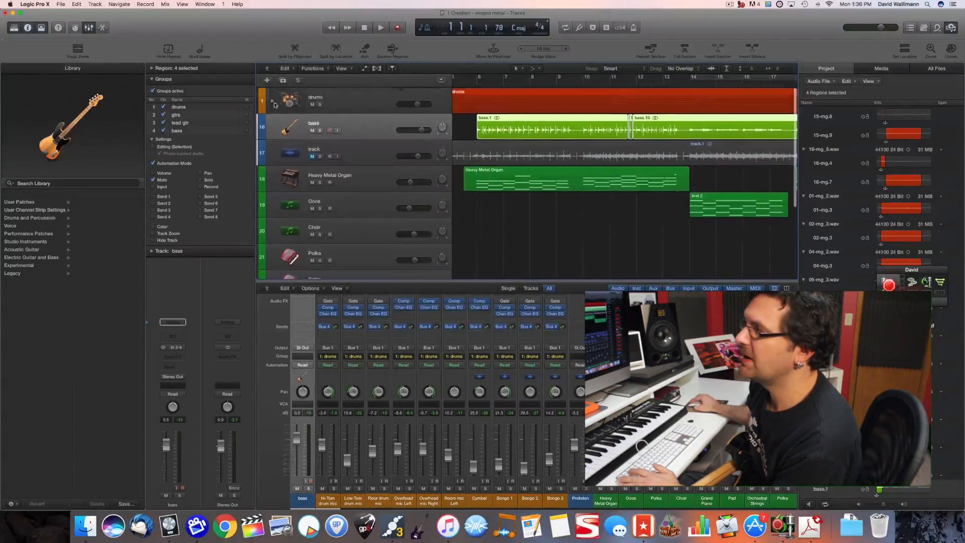
scroll("down", 3)
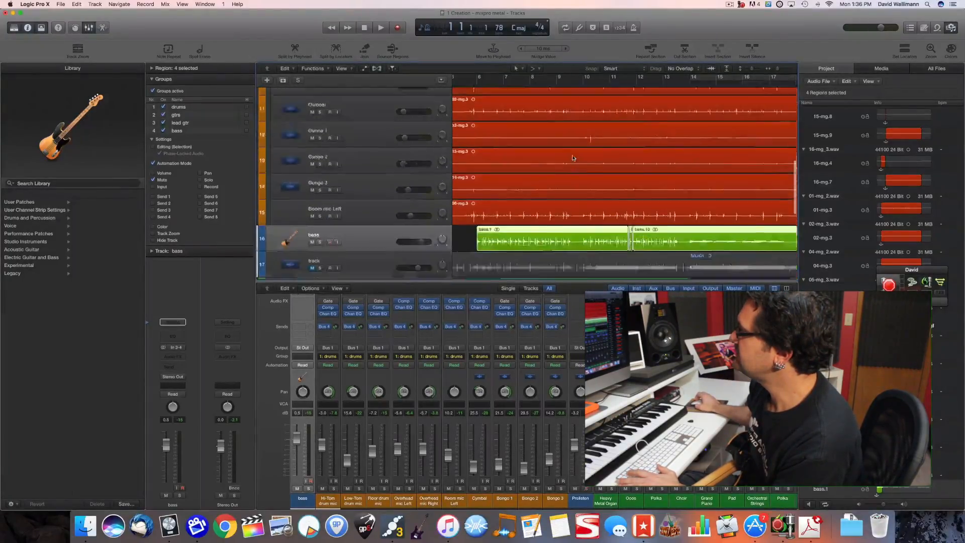
scroll("down", 3)
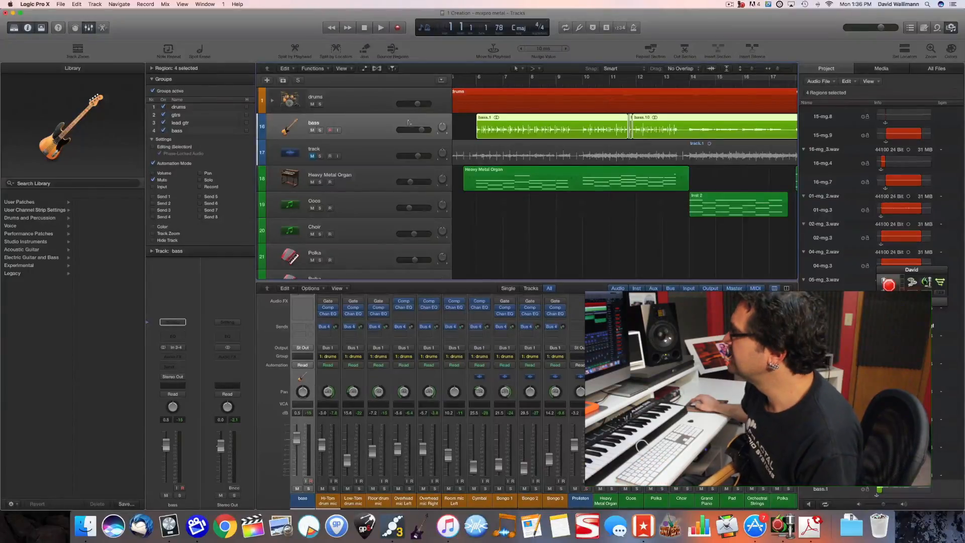
left_click(314, 152)
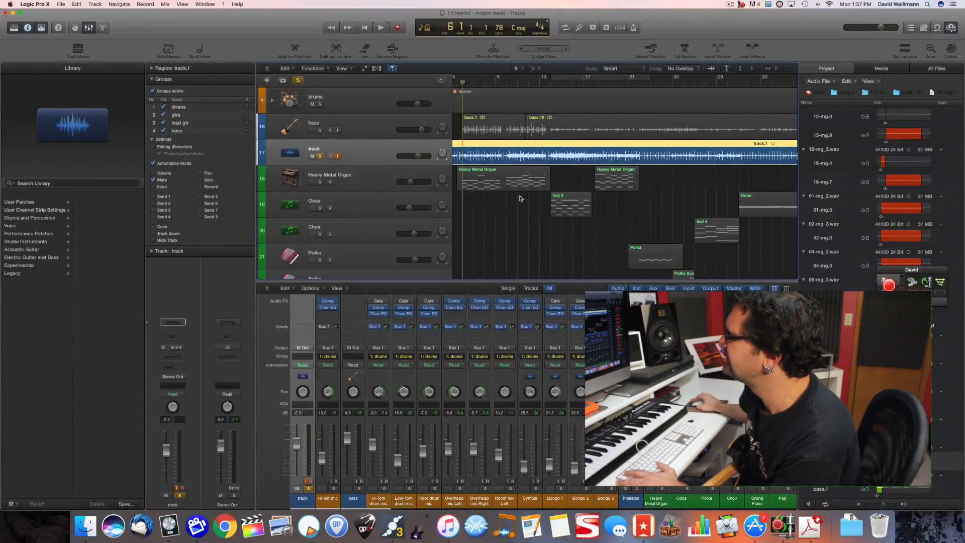
Step: Zoom the Tracks area back out to the compact overview and select the Heavy Metal Organ track
left_click(380, 27)
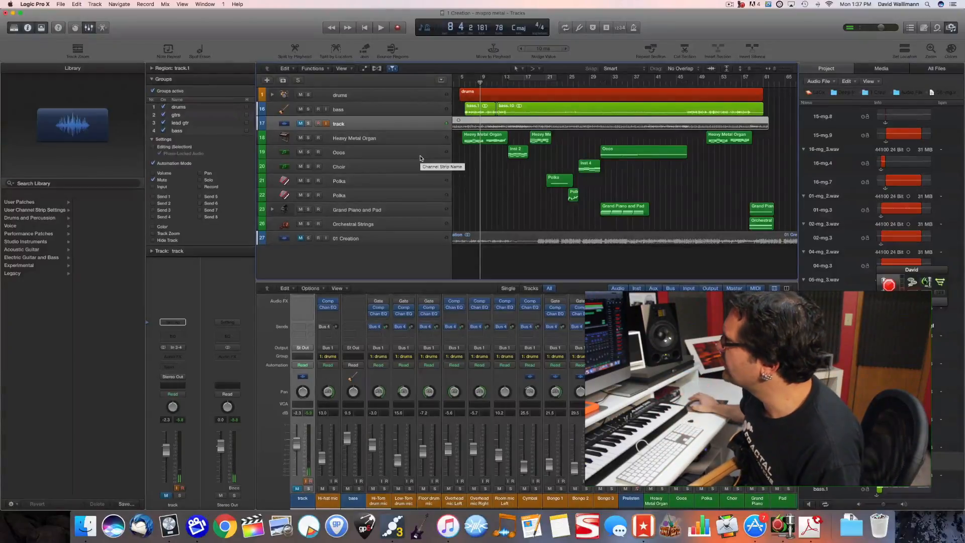
mouse_move(386, 131)
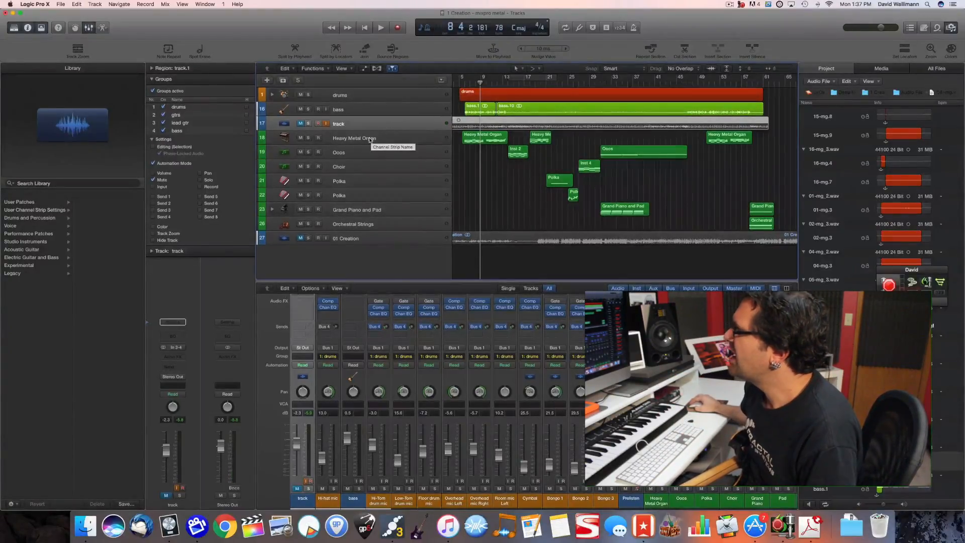
left_click(354, 138)
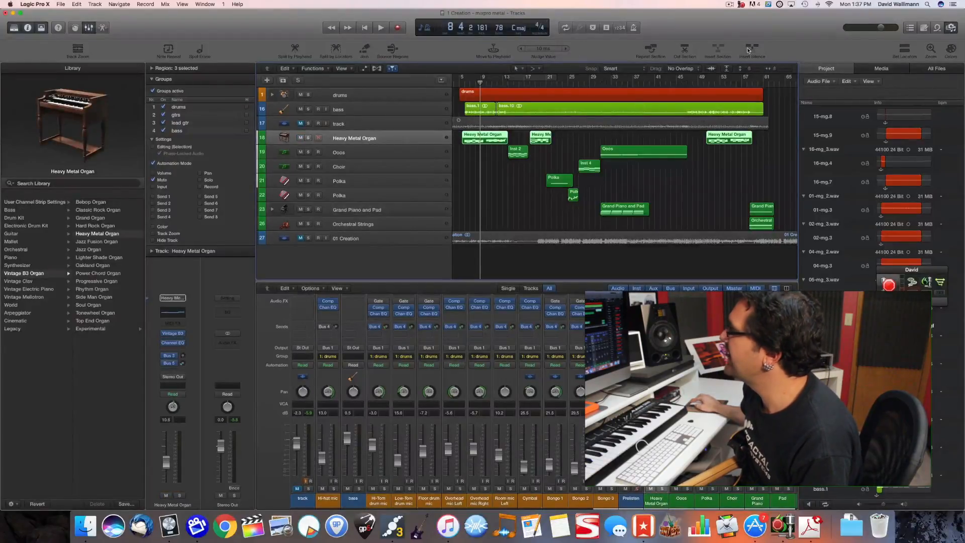
mouse_move(752, 50)
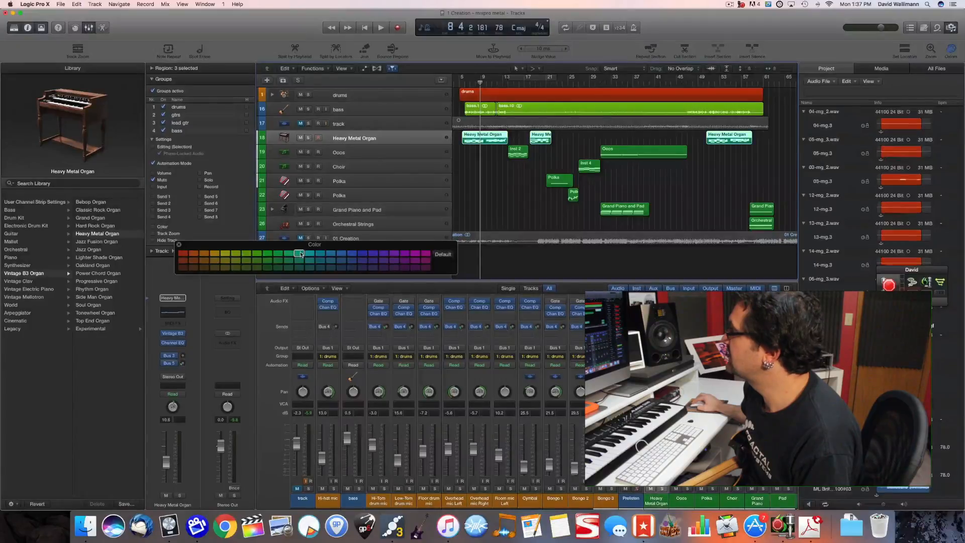
Step: Colour the organ regions teal and the Ooos and Choir regions purple
left_click(267, 260)
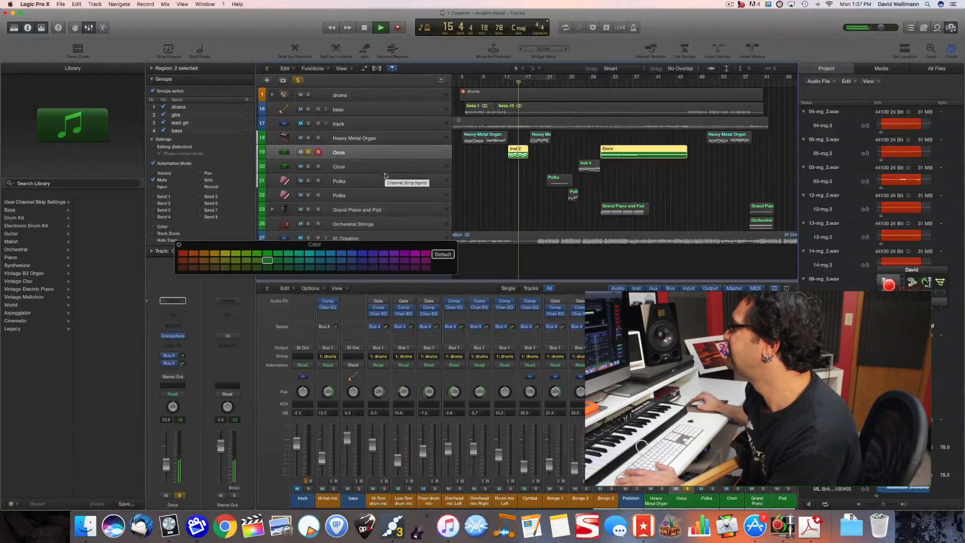
left_click(380, 27)
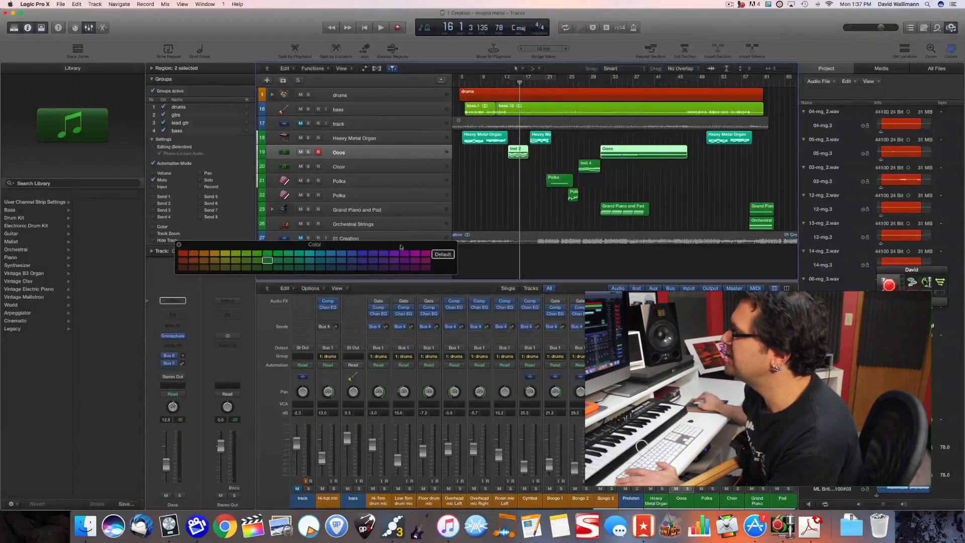
left_click(415, 253)
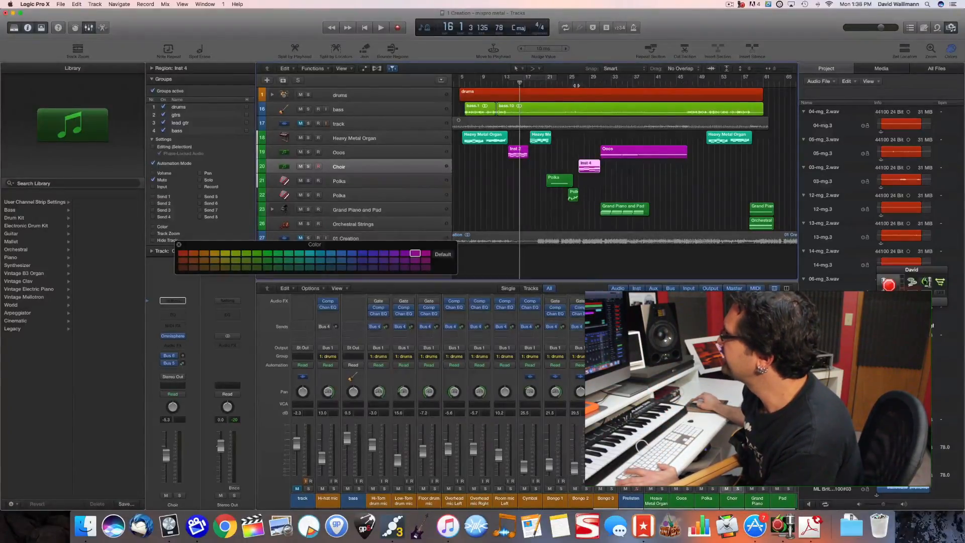
left_click(380, 27)
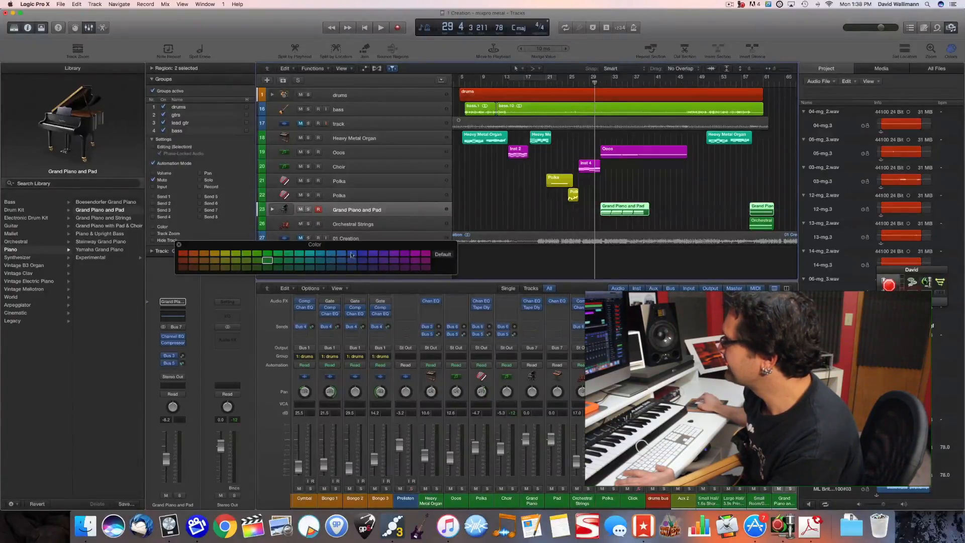
Step: Colour the Grand Piano and Pad regions blue and recolour the Orchestral Strings regions
left_click(357, 223)
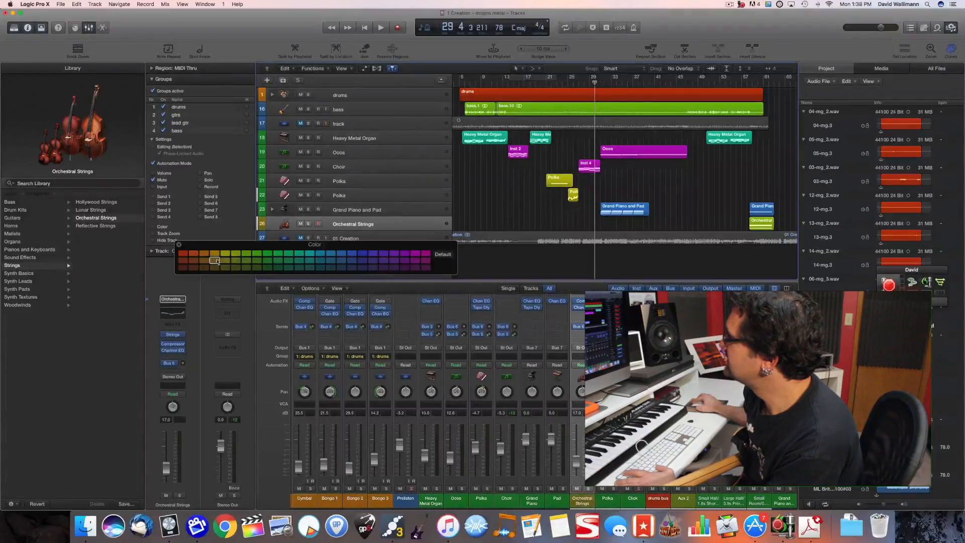
left_click(236, 254)
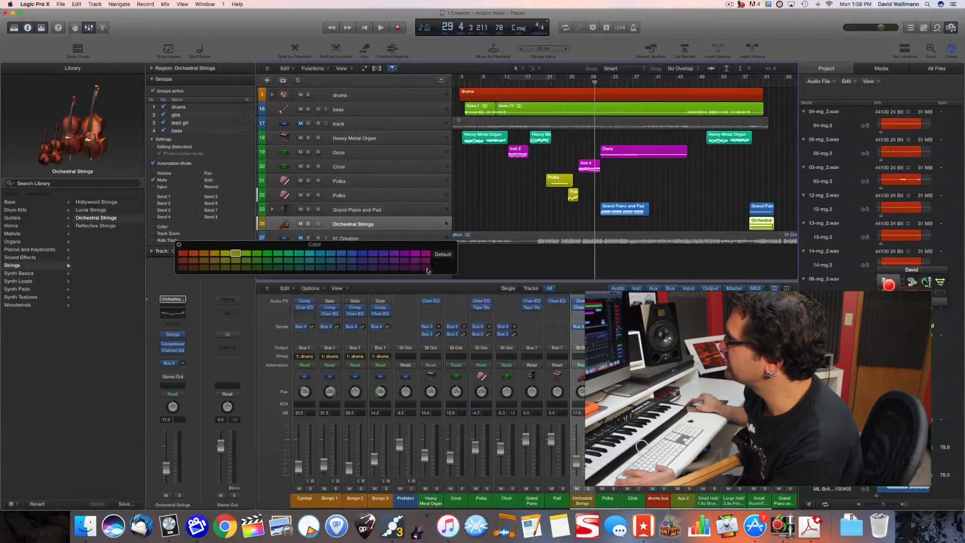
left_click(214, 260)
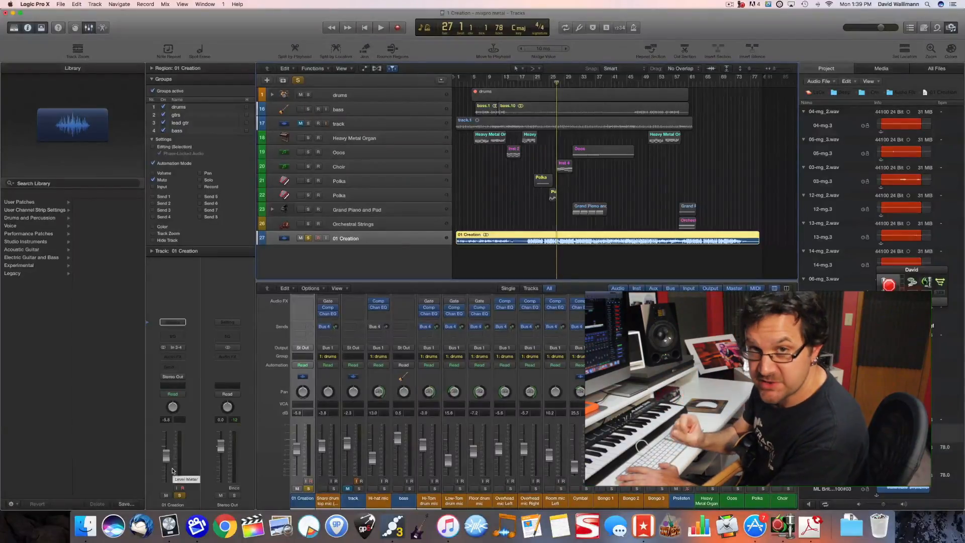
left_click(380, 27)
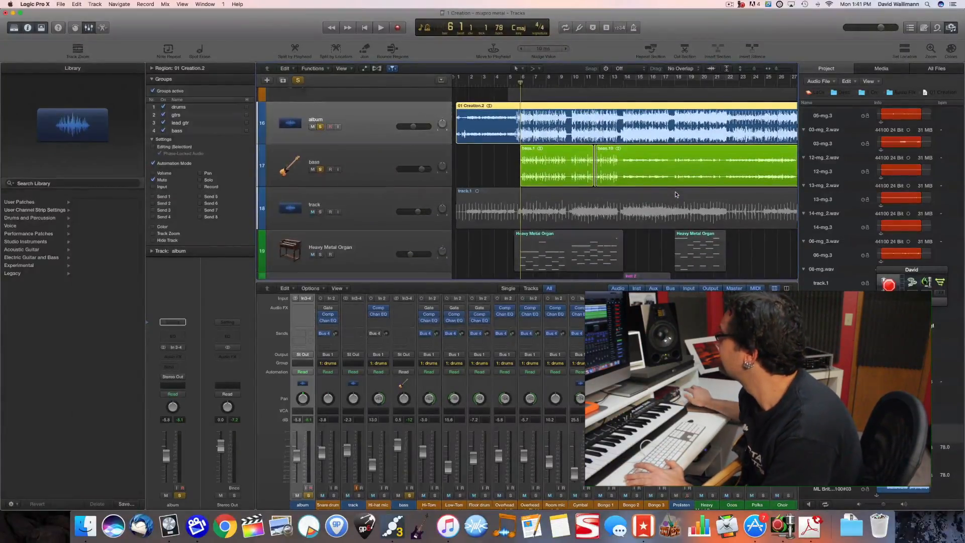
Step: Mute the album track and move the guide audio track directly beneath it, above bass
left_click(380, 27)
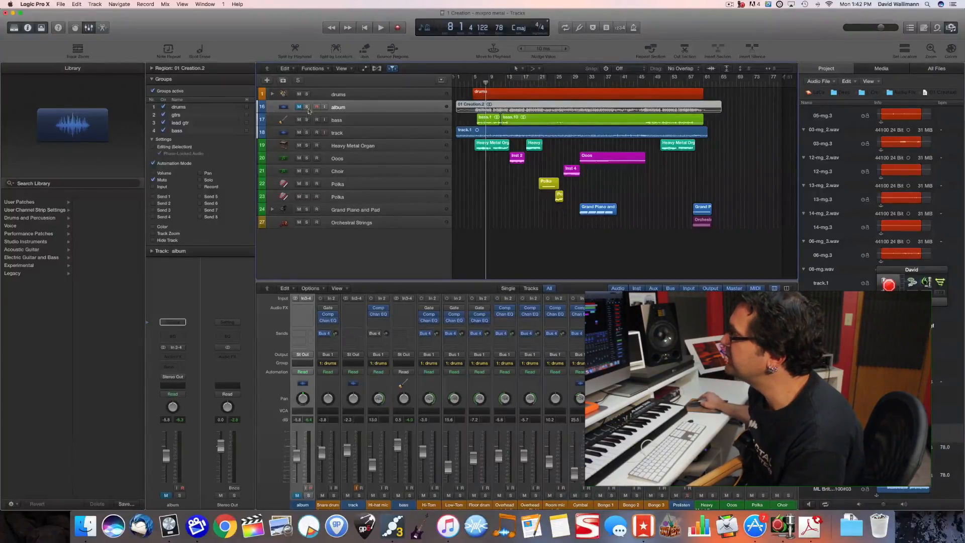
left_click(336, 132)
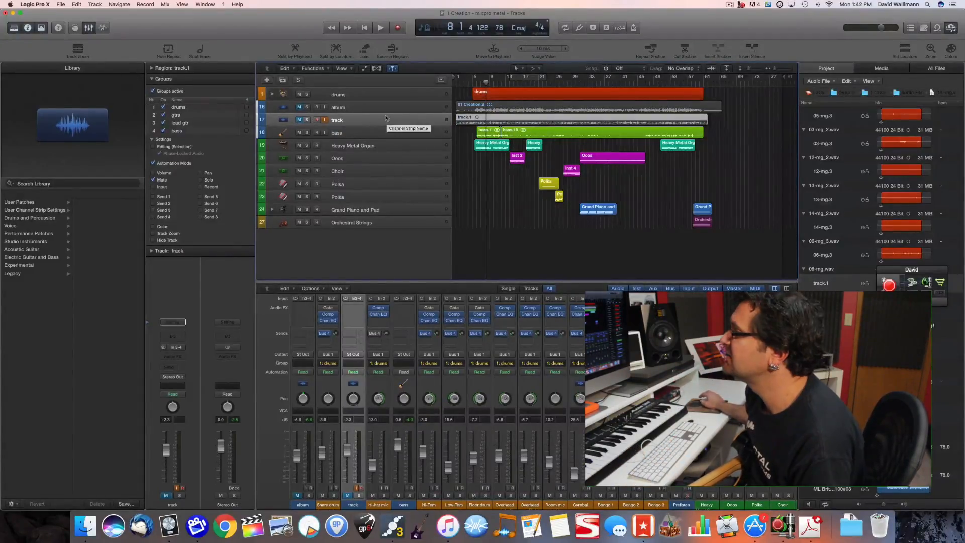
left_click(352, 222)
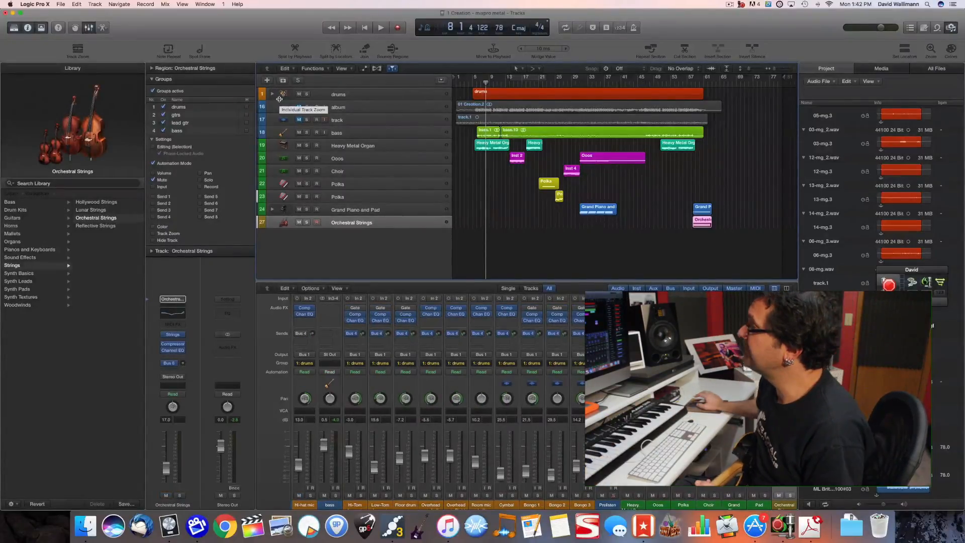
Step: Create stereo audio track Audio 14 on inputs 3+4, output 1+2, with monitoring and record enable on
left_click(267, 81)
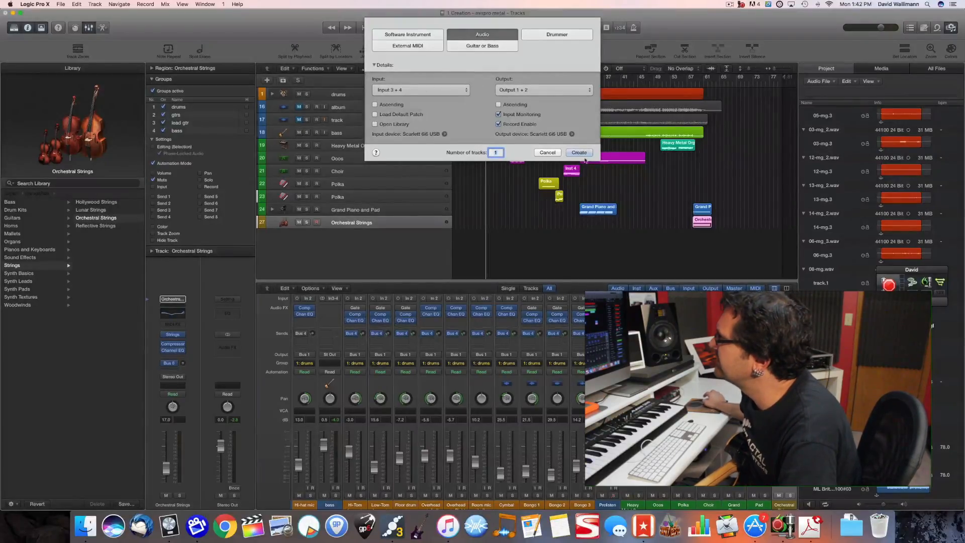
left_click(578, 152)
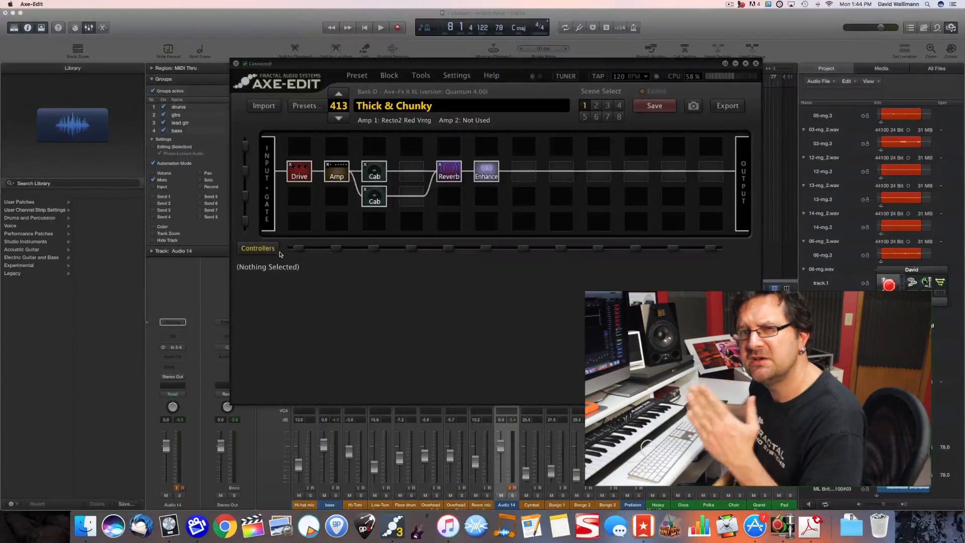
Step: Show the Medium Hall reverb block's settings, then the Modern-type enhancer block's settings
left_click(449, 171)
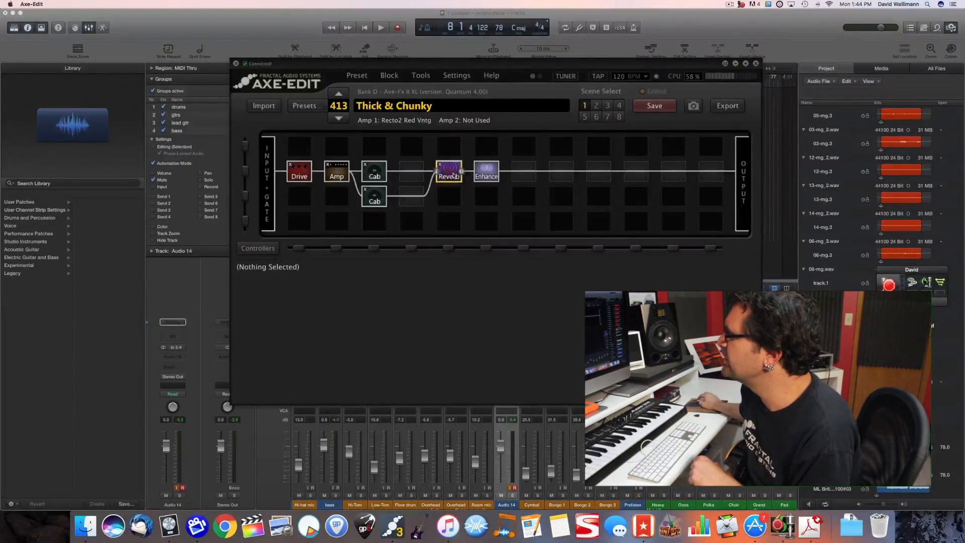
left_click(448, 171)
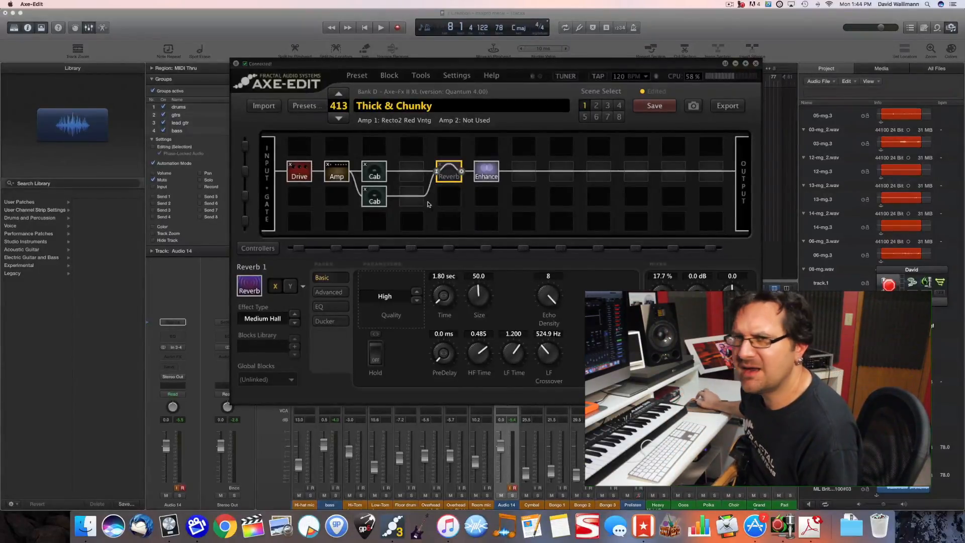
left_click(486, 174)
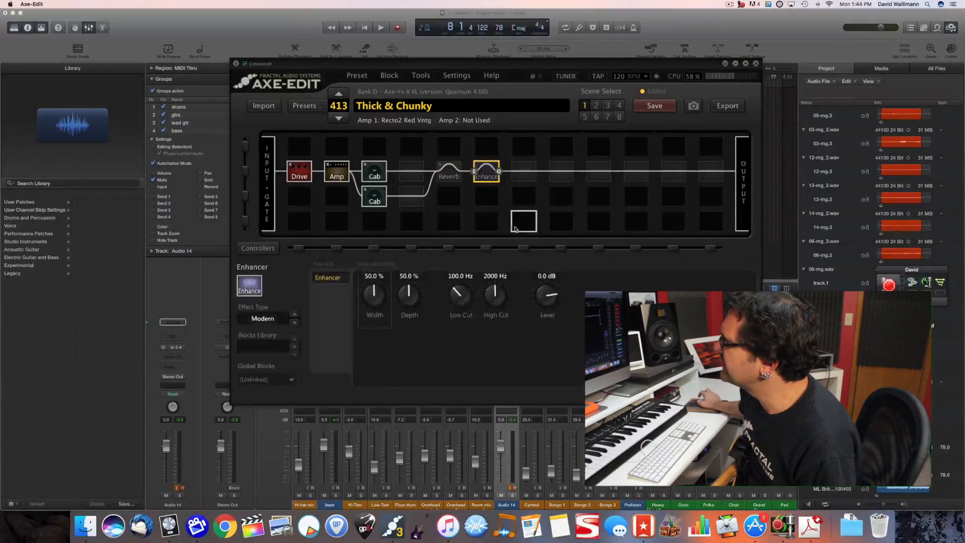